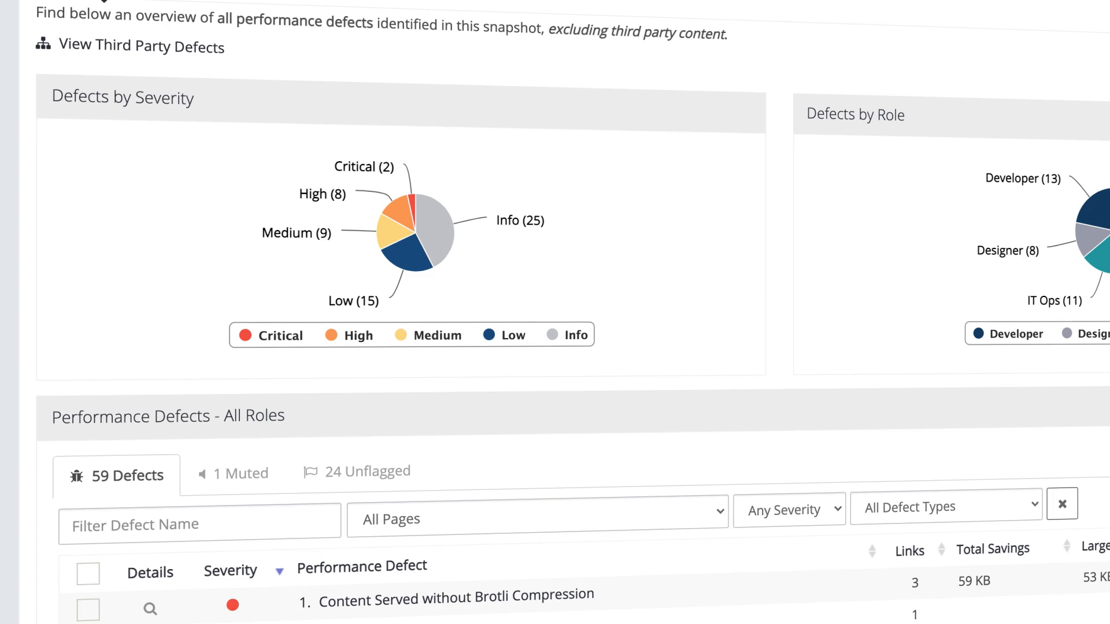
- Return from the Defects report to the Jan 19, 2021, 2:36 AM snapshot Overview
scroll("down", 3)
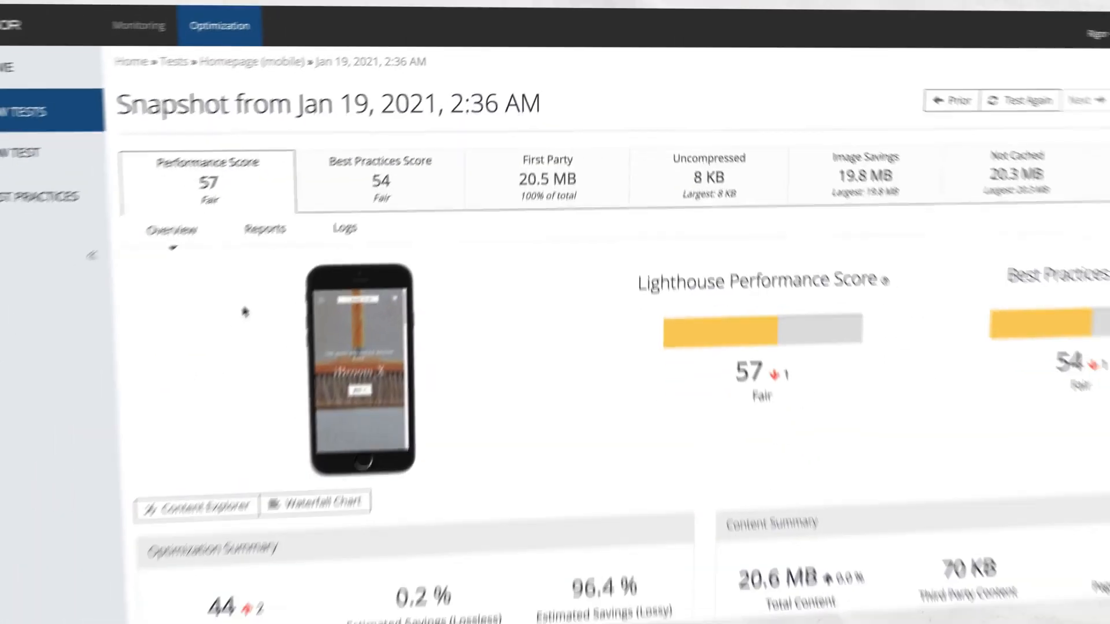
scroll("down", 3)
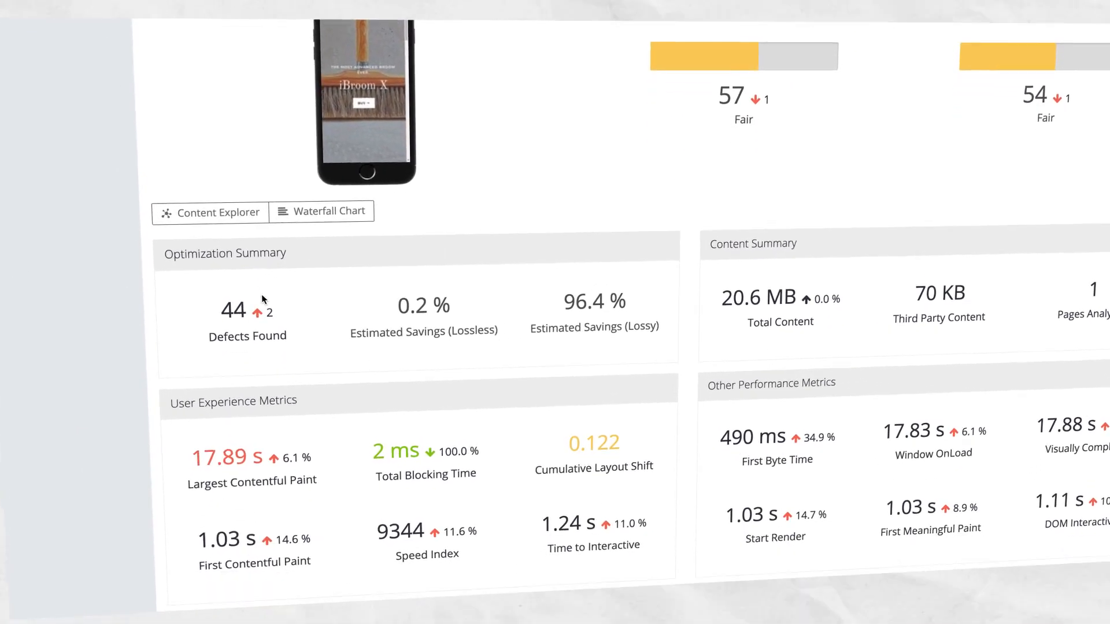
scroll("down", 3)
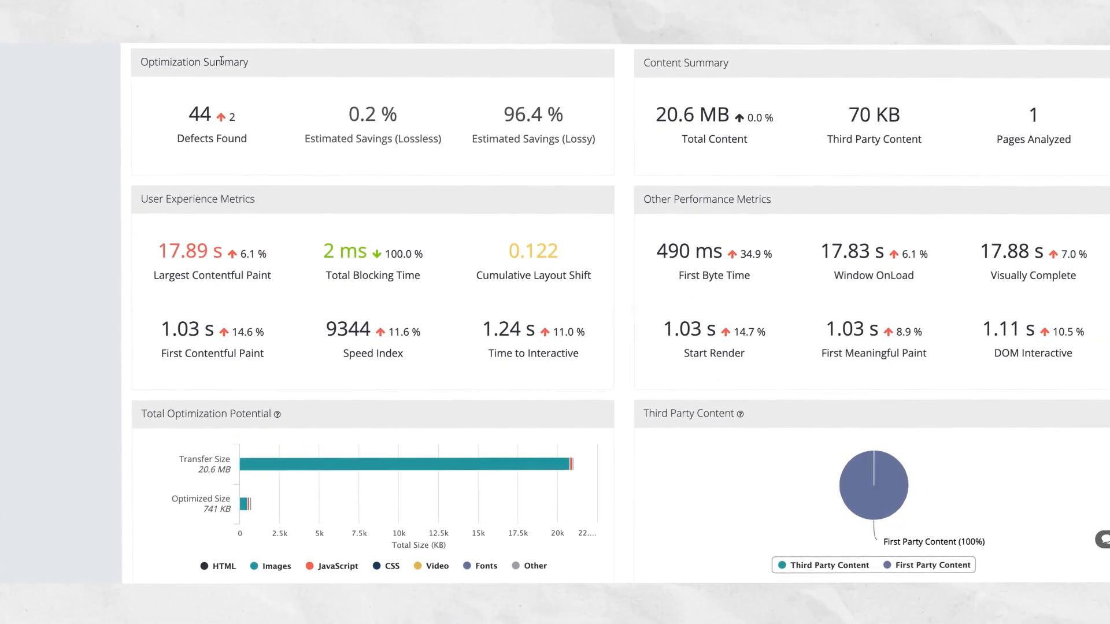
left_click(114, 176)
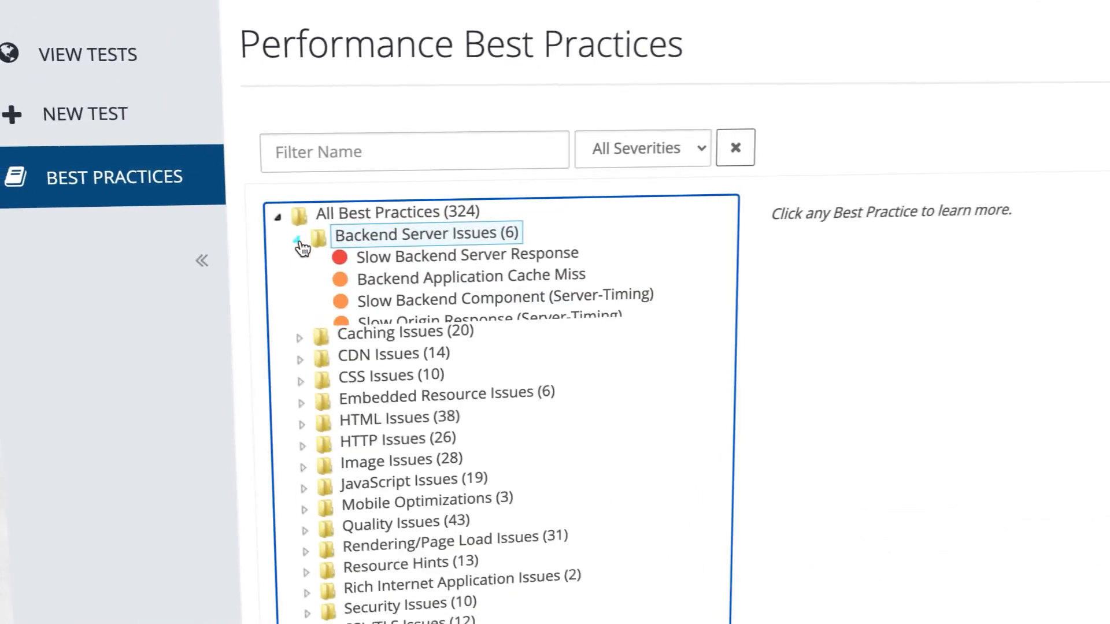
- Collapse the Backend Server Issues, CDN Issues and JavaScript Issues best-practice categories
left_click(299, 241)
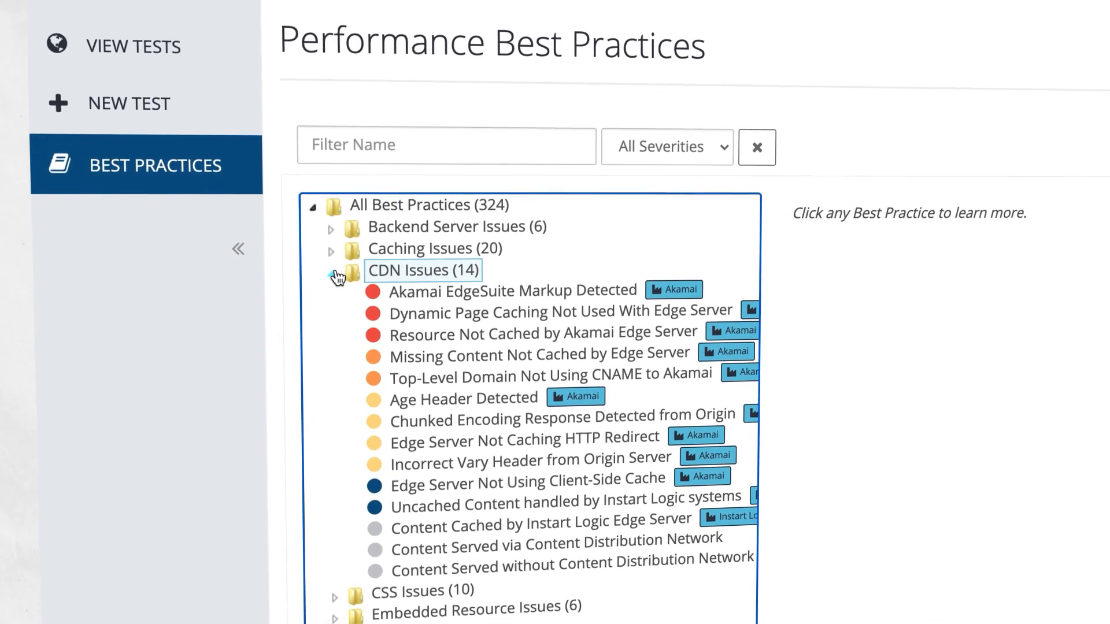
left_click(331, 270)
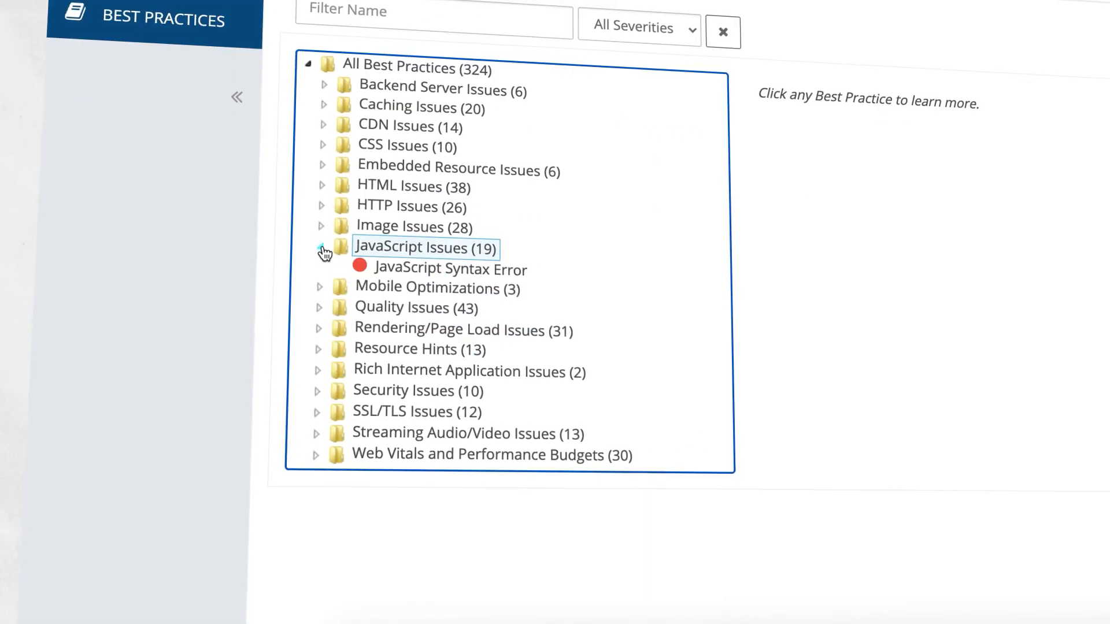
left_click(323, 249)
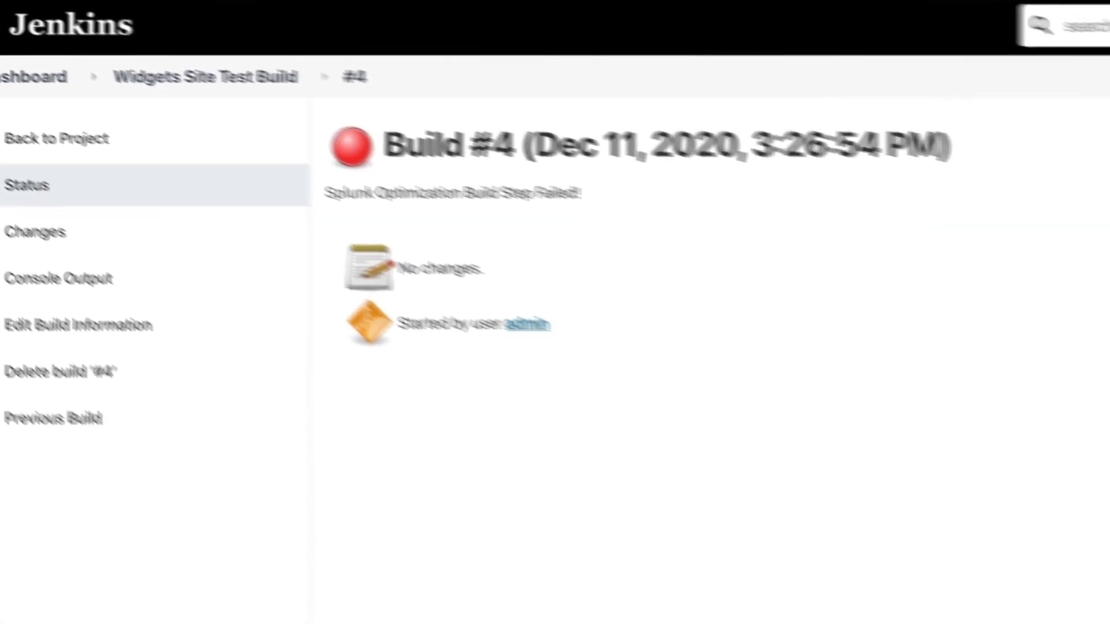
- From the failed Jenkins build's console output, view the Preconnect to Unused Domain defect 504 details
left_click(59, 279)
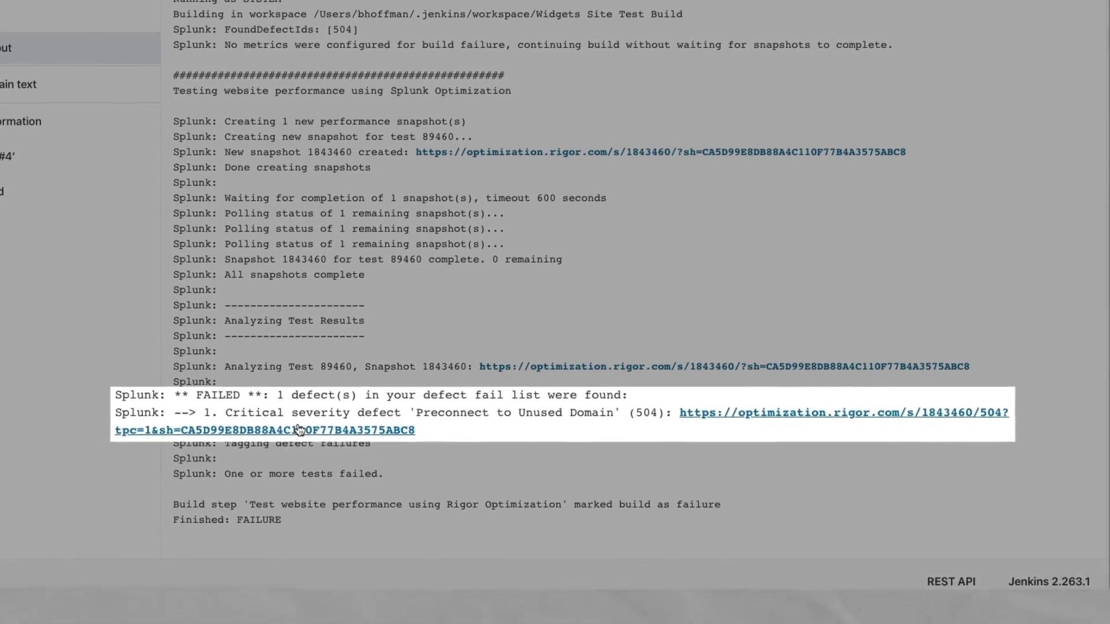
left_click(841, 412)
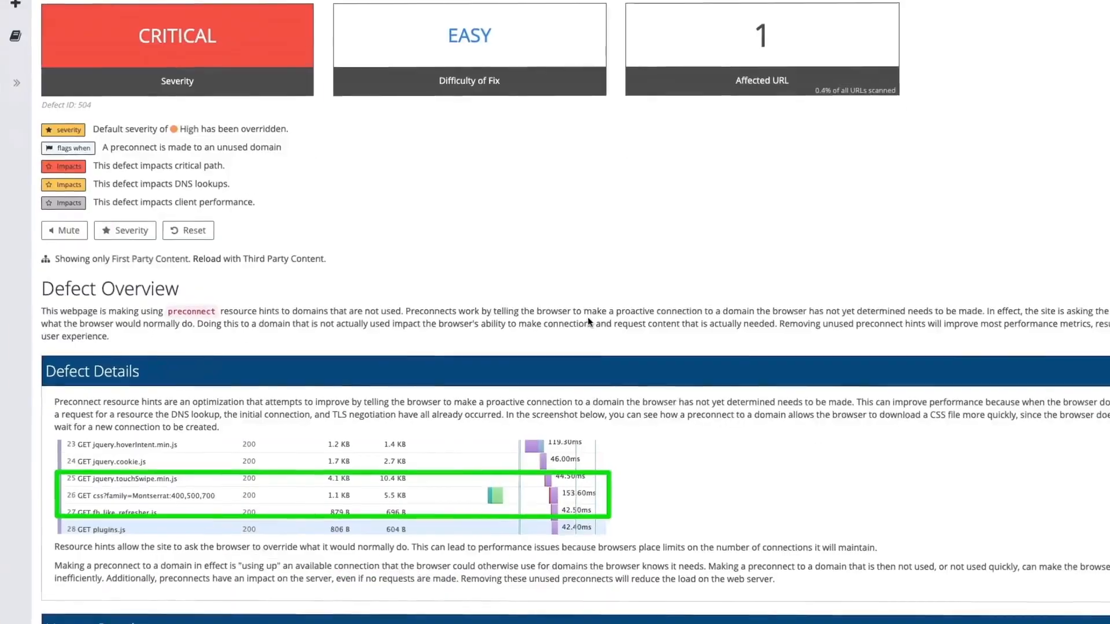
scroll("down", 3)
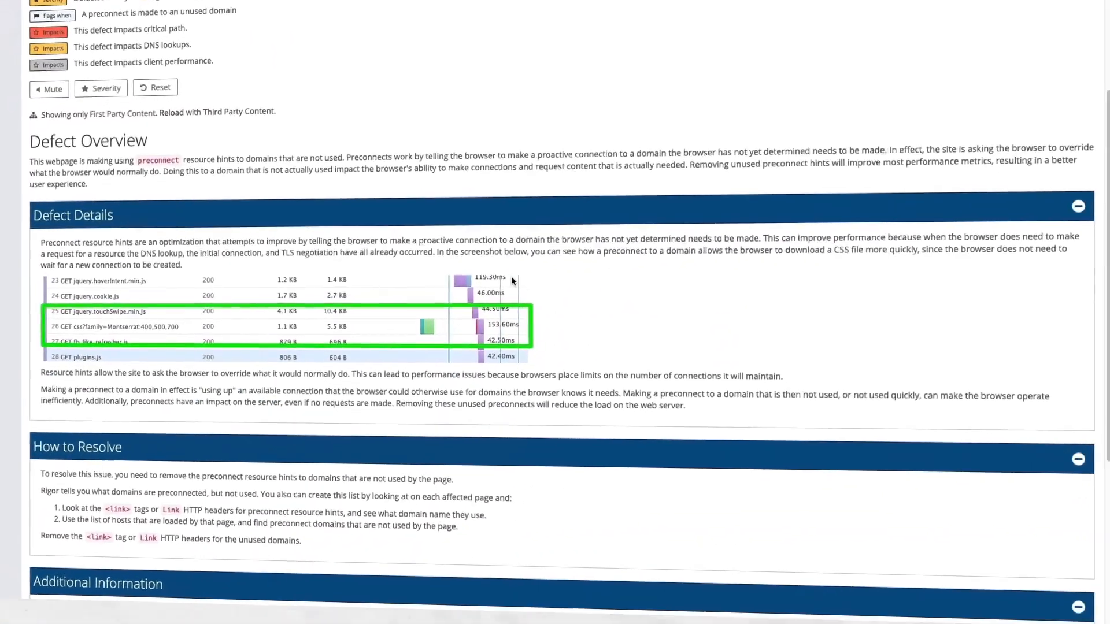
scroll("down", 3)
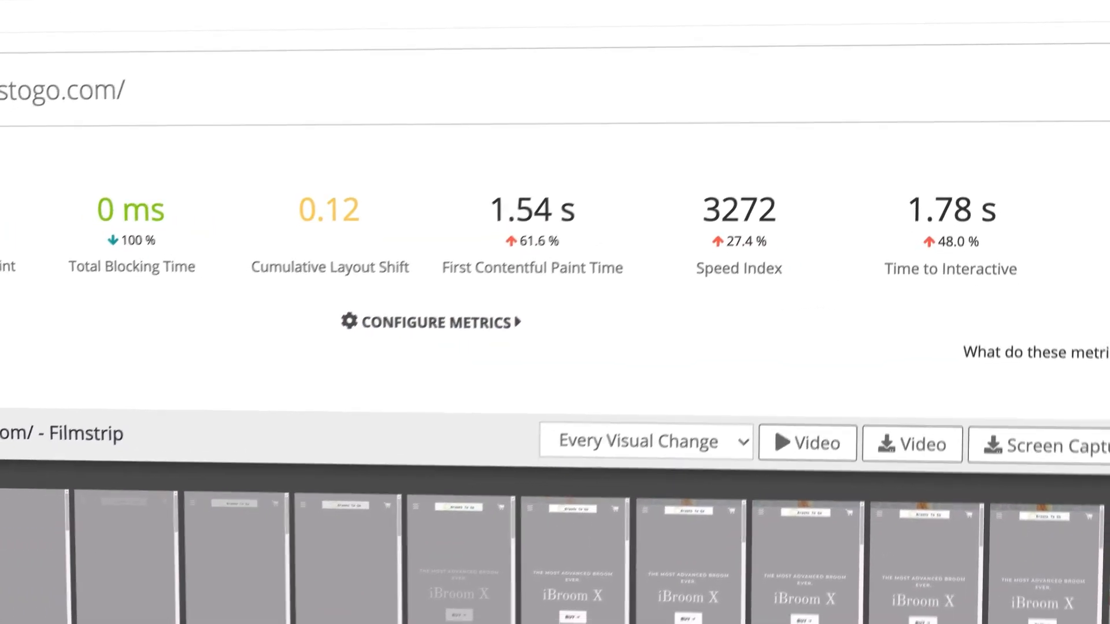
- Review the broomstogo.com filmstrip, then show its waterfall chart and scroll the request list
scroll("down", 3)
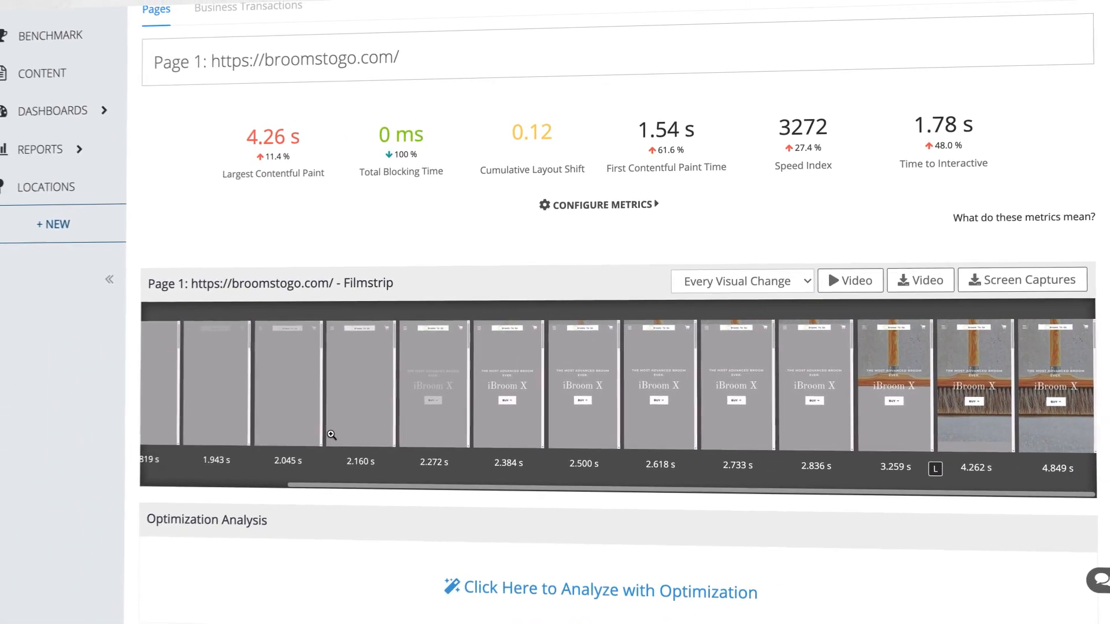
left_click(609, 591)
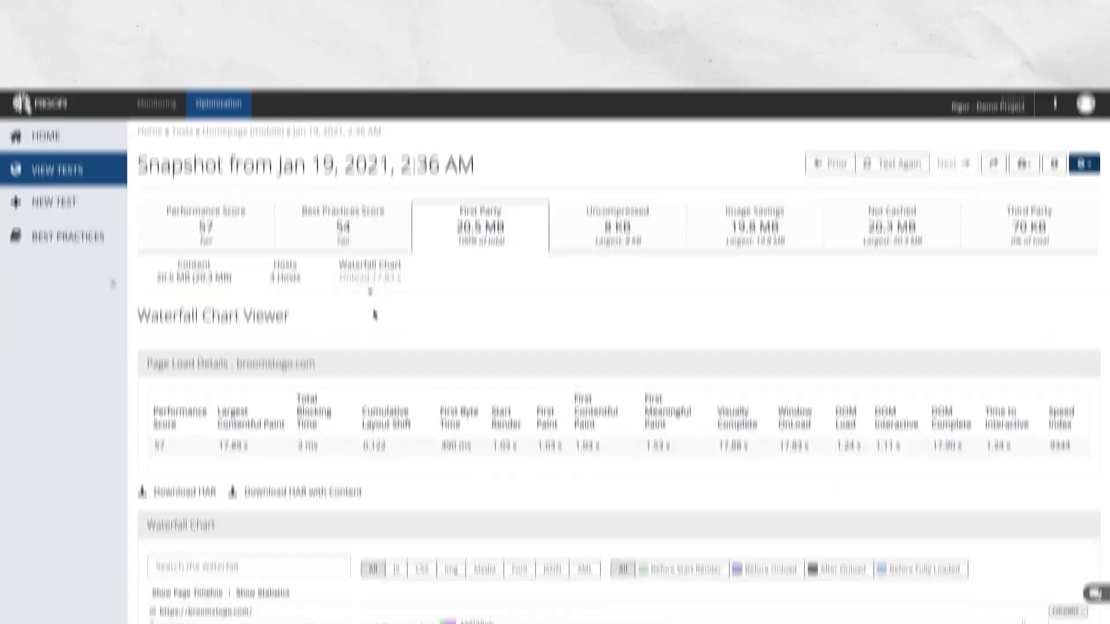
scroll("down", 3)
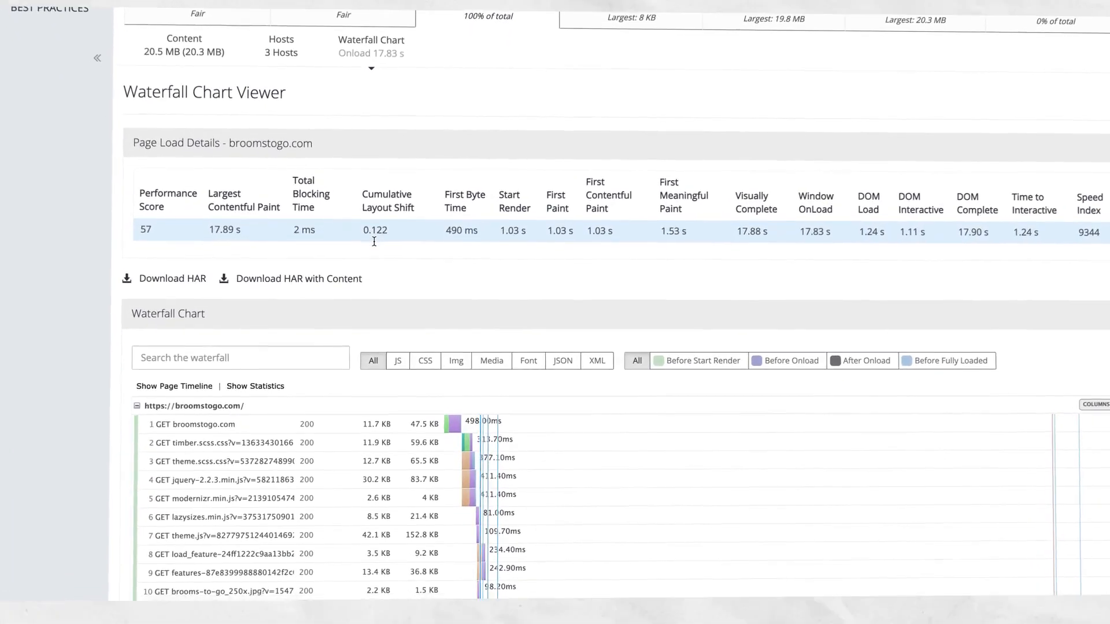
scroll("down", 3)
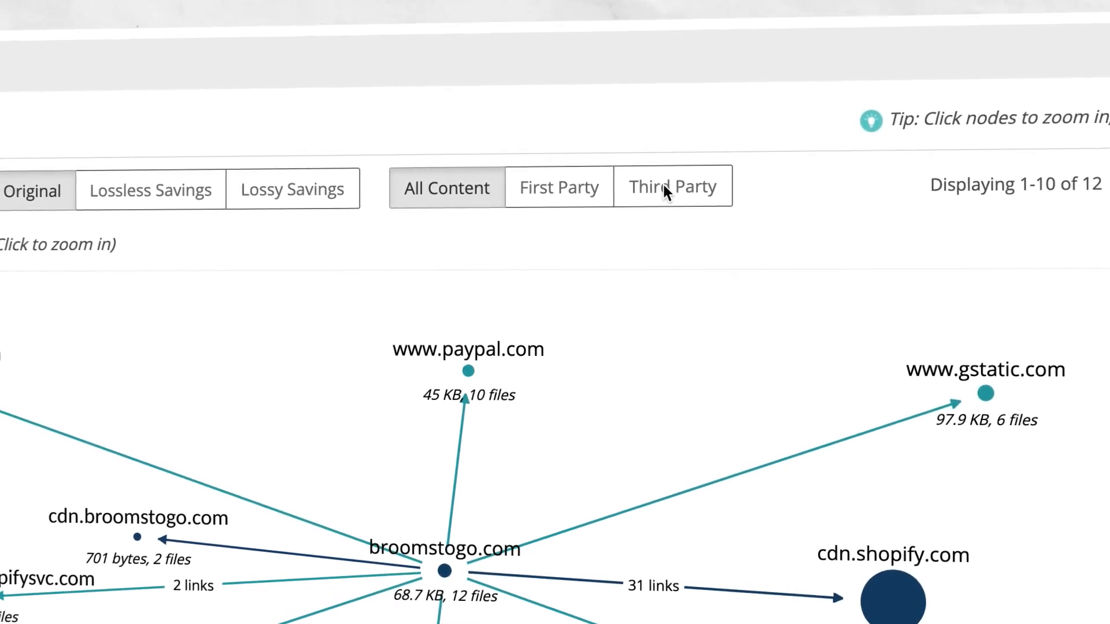
- Filter the Content Explorer host map to Third Party content only
left_click(671, 186)
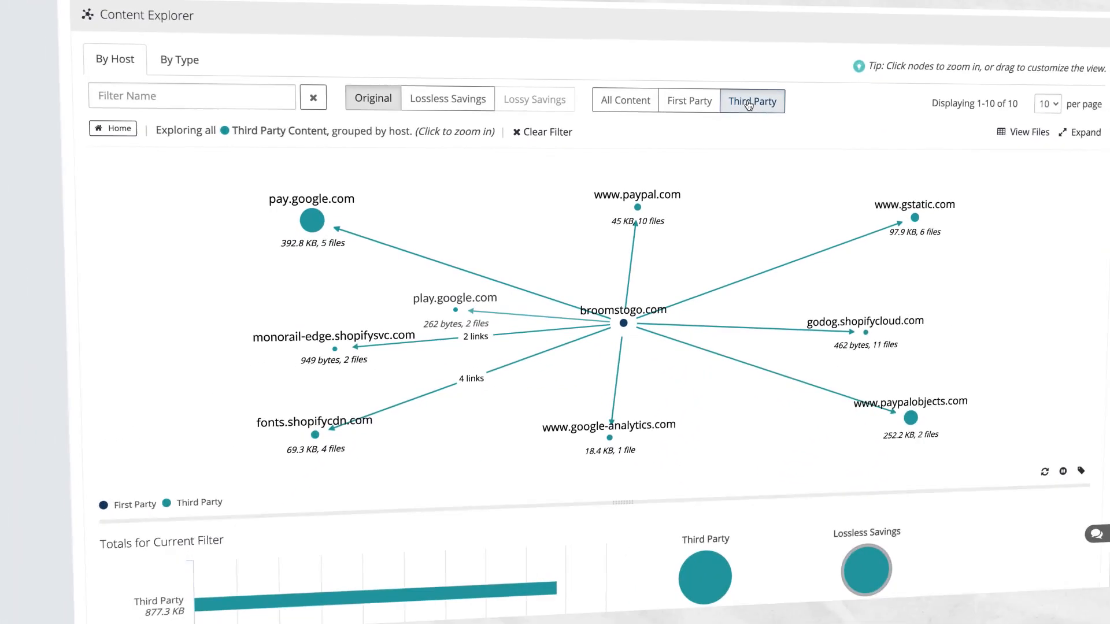